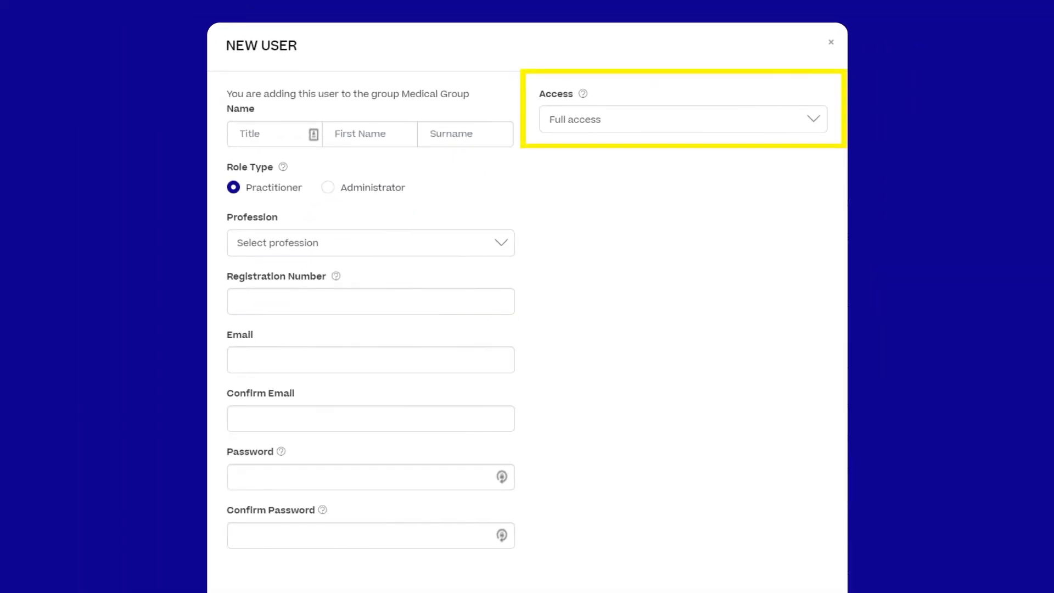
Step: Navigate from the calendar through Settings to the Medical Group's Users list
{"action": "left_click", "coordinate": [680, 118]}
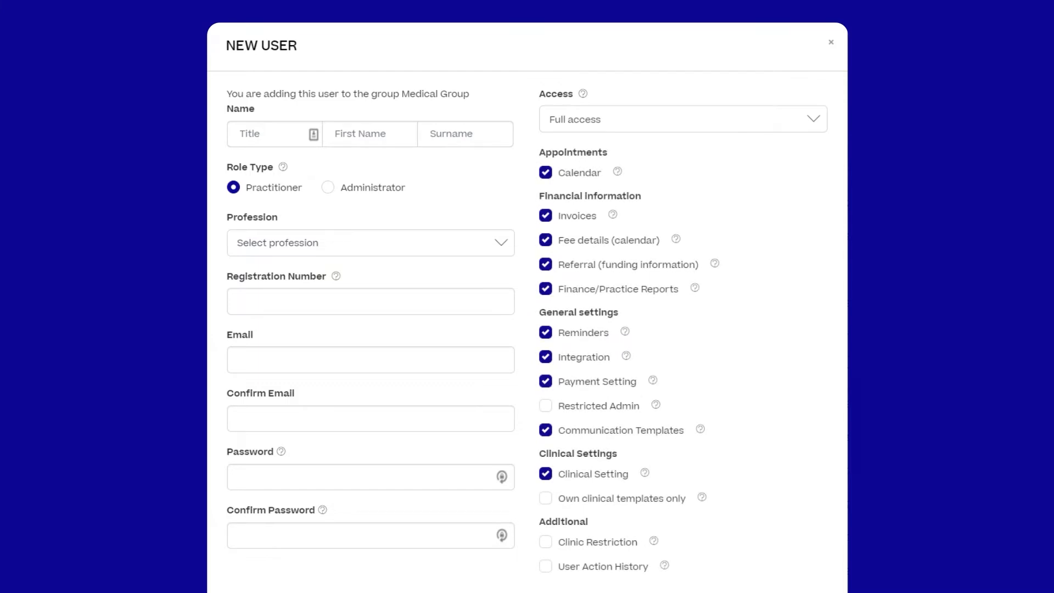
{"action": "left_click", "coordinate": [831, 42]}
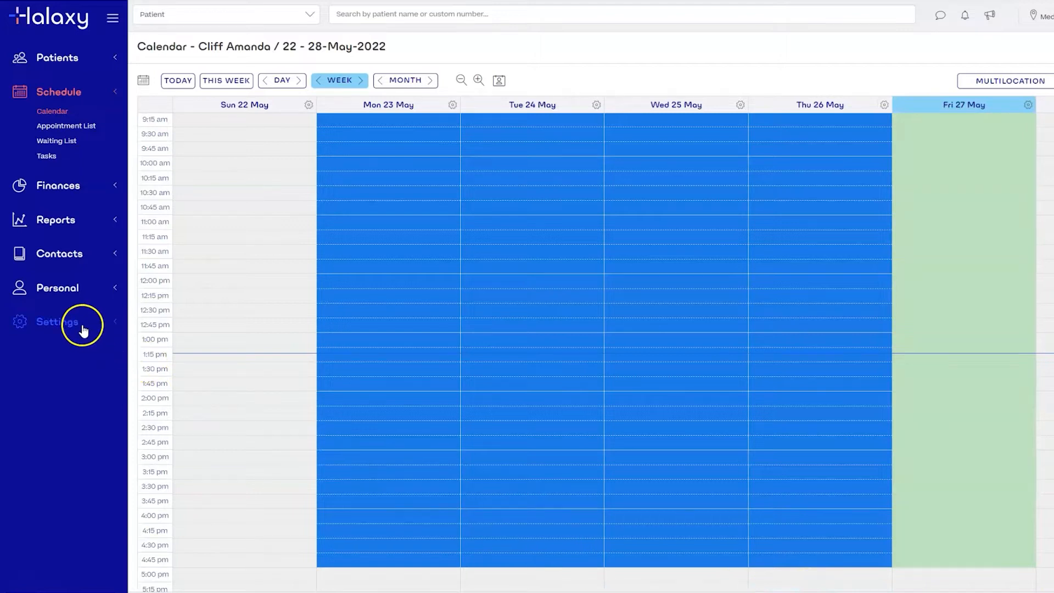
{"action": "left_click", "coordinate": [57, 322]}
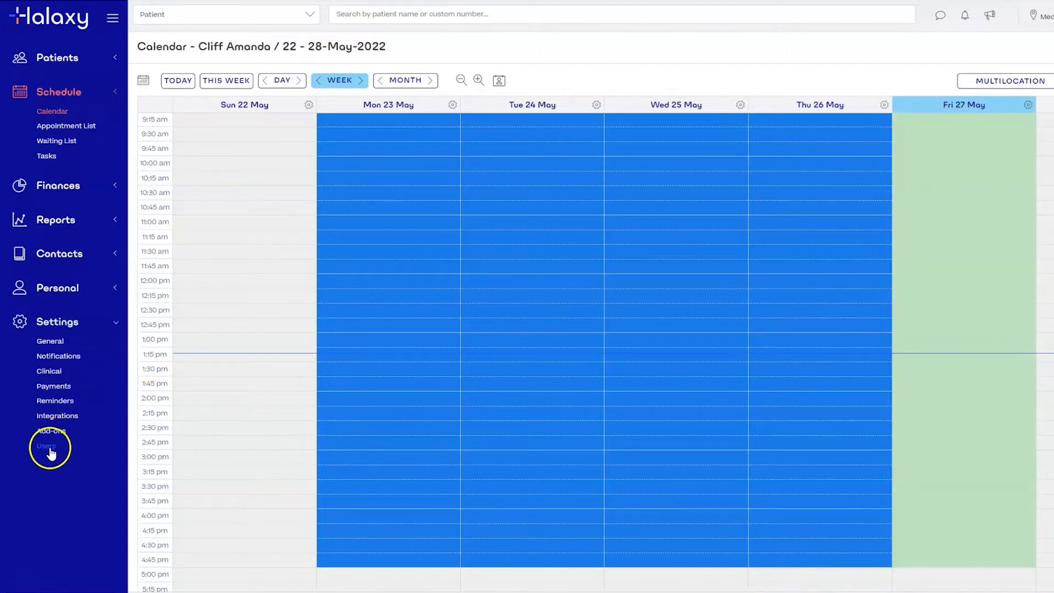
{"action": "left_click", "coordinate": [46, 446]}
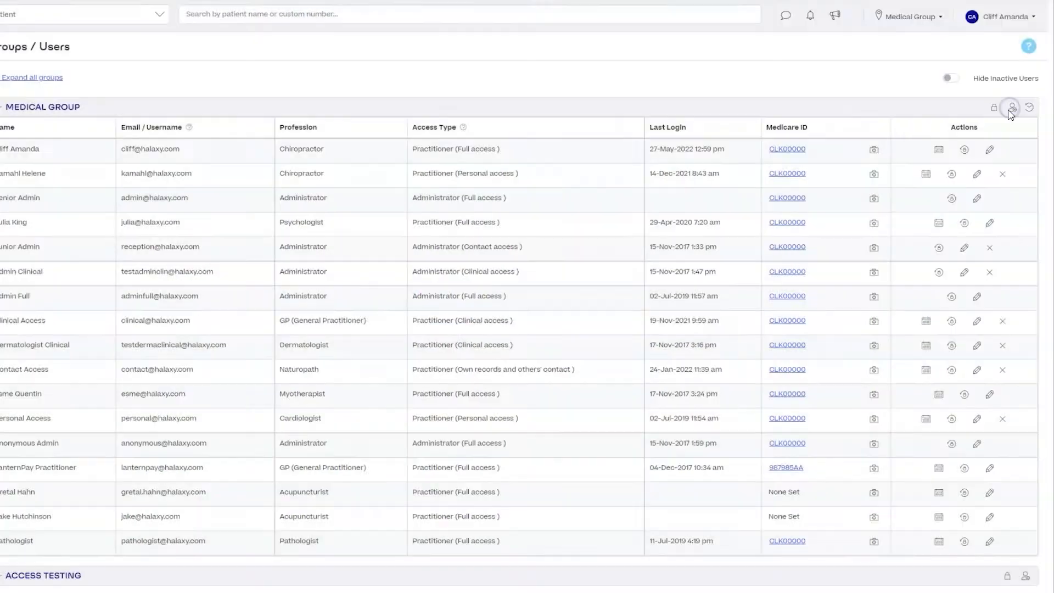
{"action": "left_click", "coordinate": [1011, 108]}
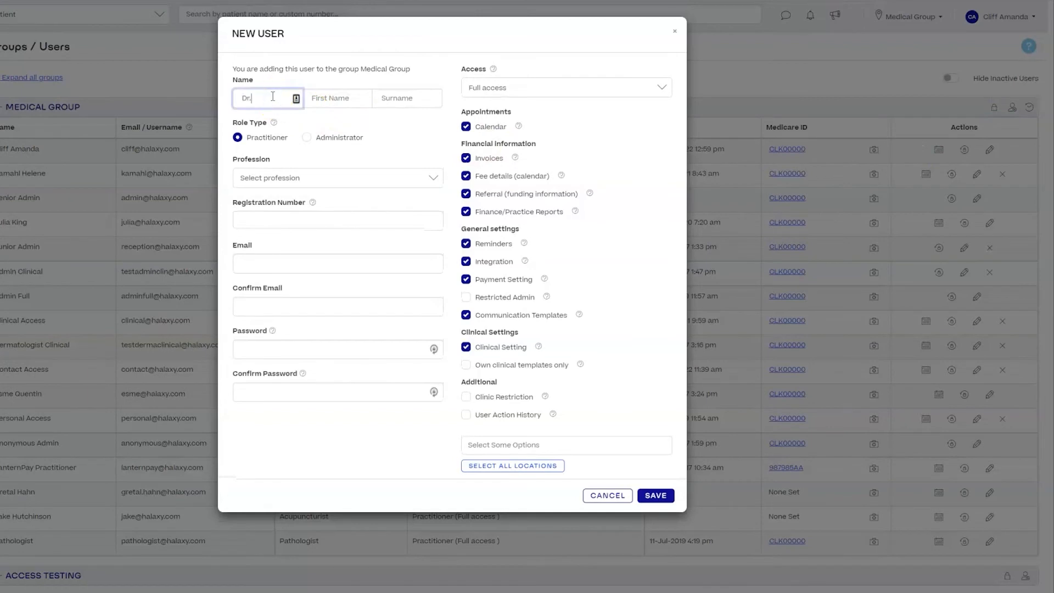
{"action": "type", "text": "Smith"}
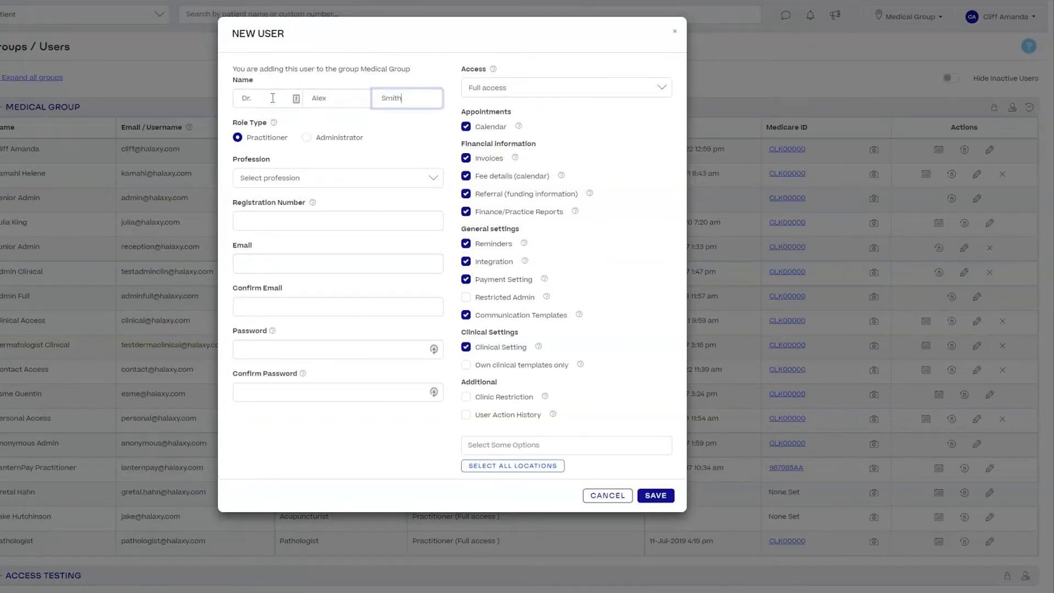
{"action": "left_click", "coordinate": [306, 137]}
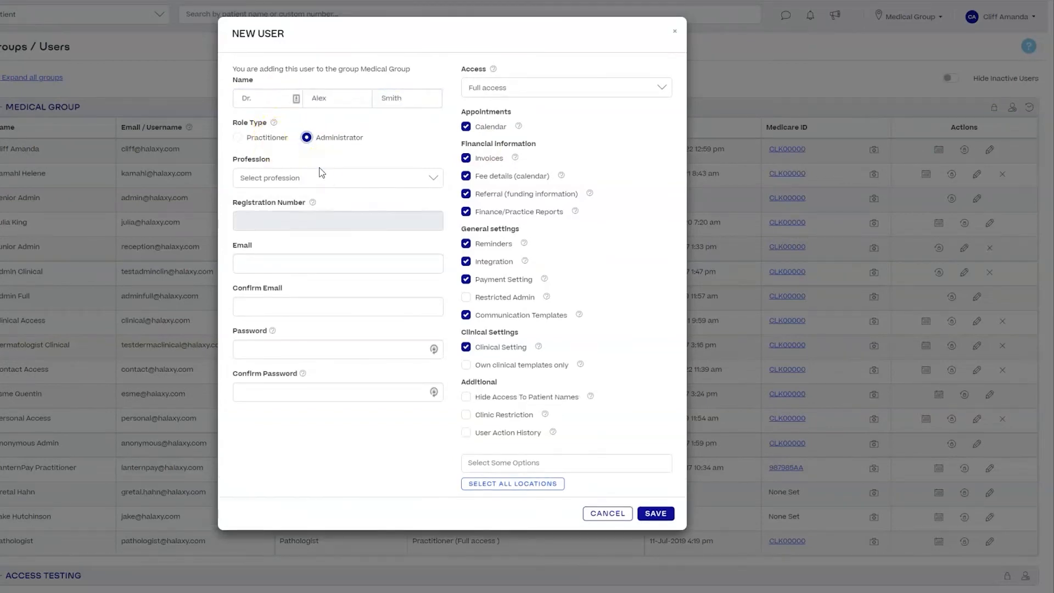
{"action": "left_click", "coordinate": [237, 137]}
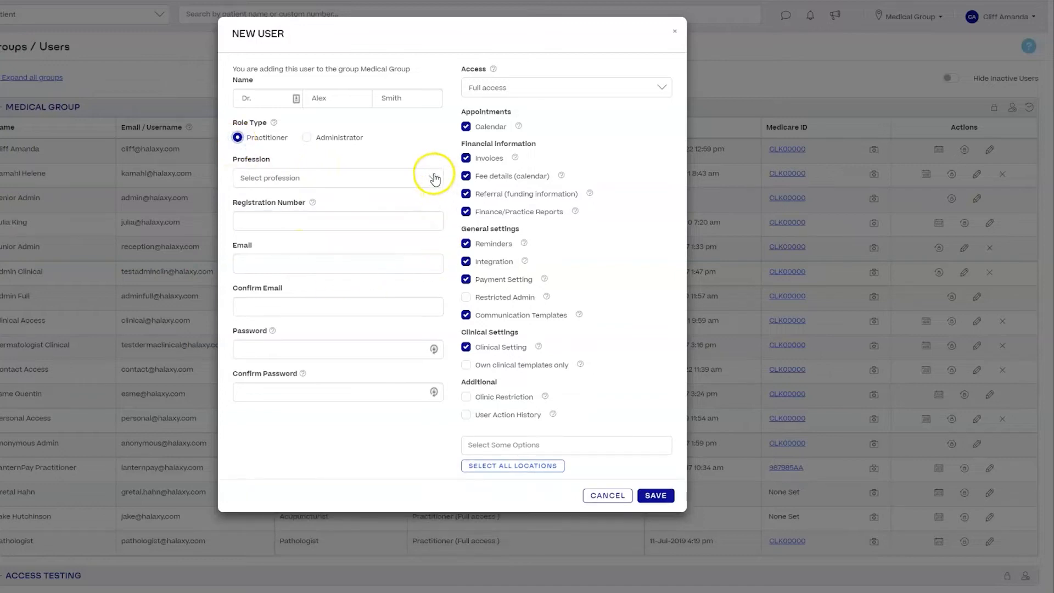
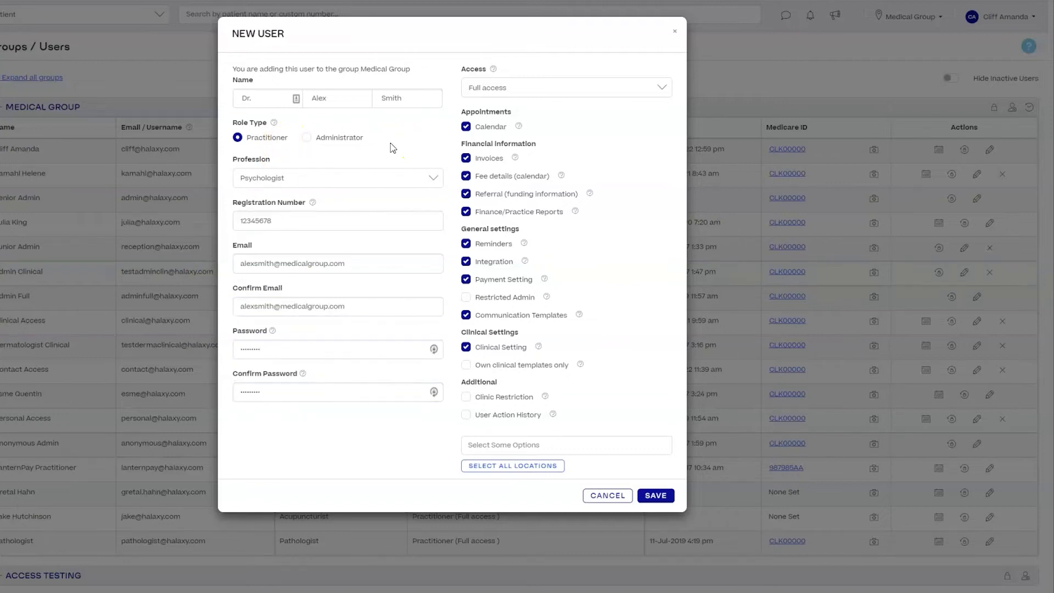
{"action": "mouse_move", "coordinate": [664, 88]}
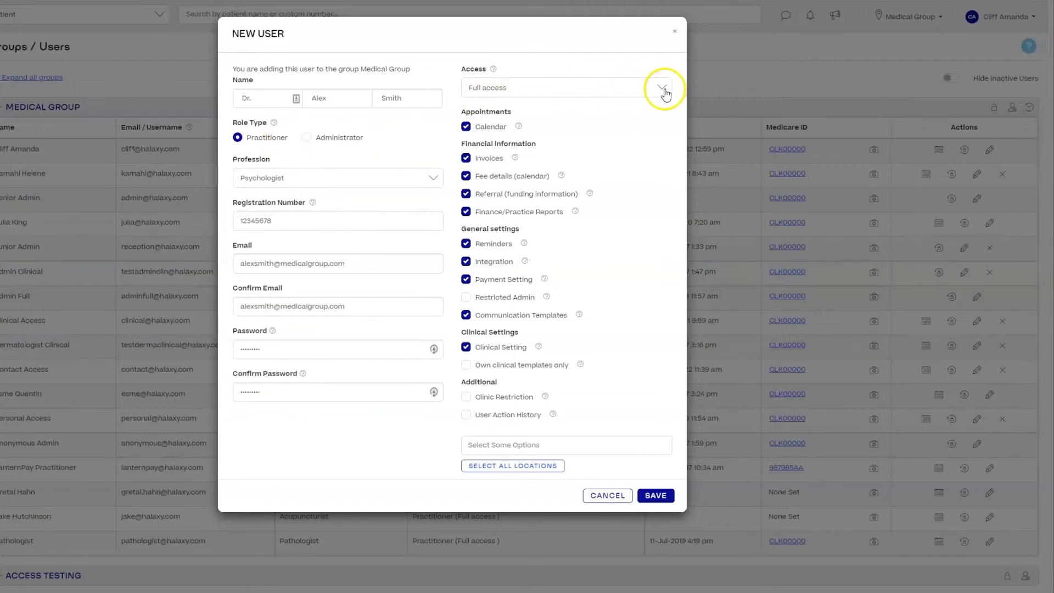
Step: Remove invoices, referral and communication templates access, then save the practitioner to the group
{"action": "left_click", "coordinate": [661, 88]}
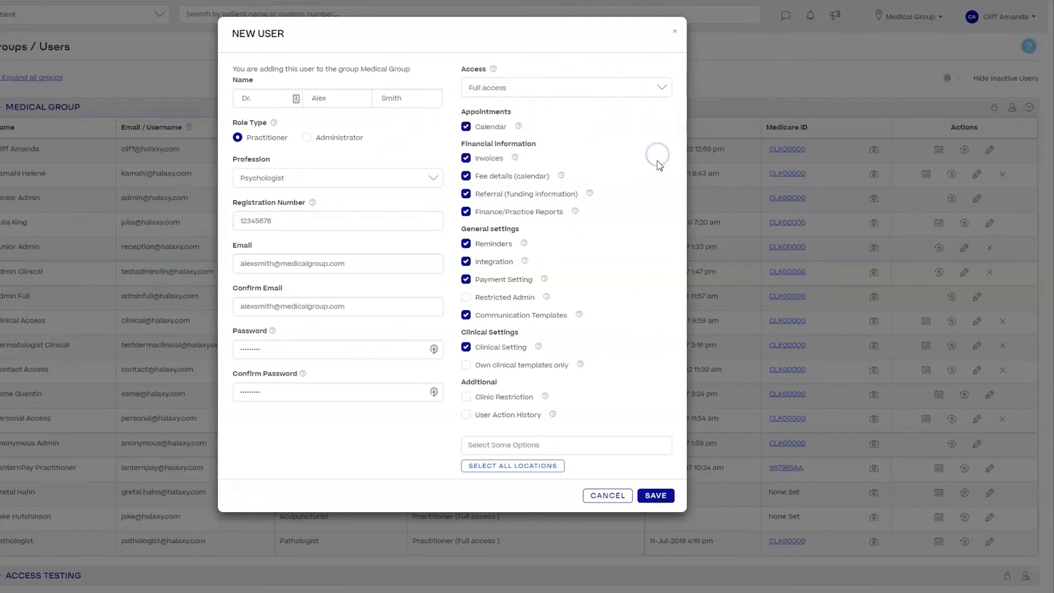
{"action": "left_click", "coordinate": [466, 158]}
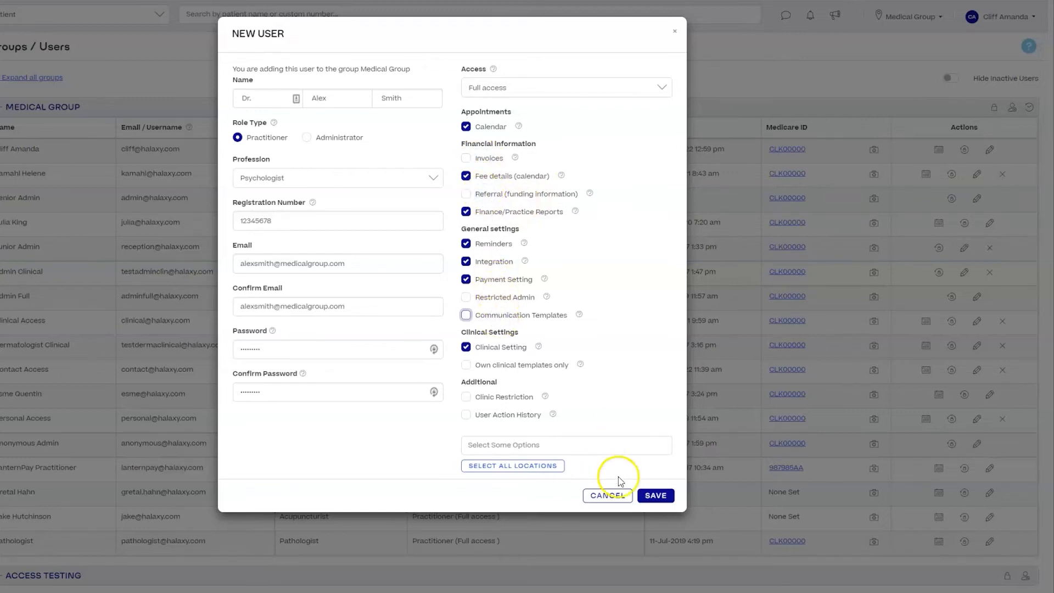
{"action": "left_click", "coordinate": [654, 495]}
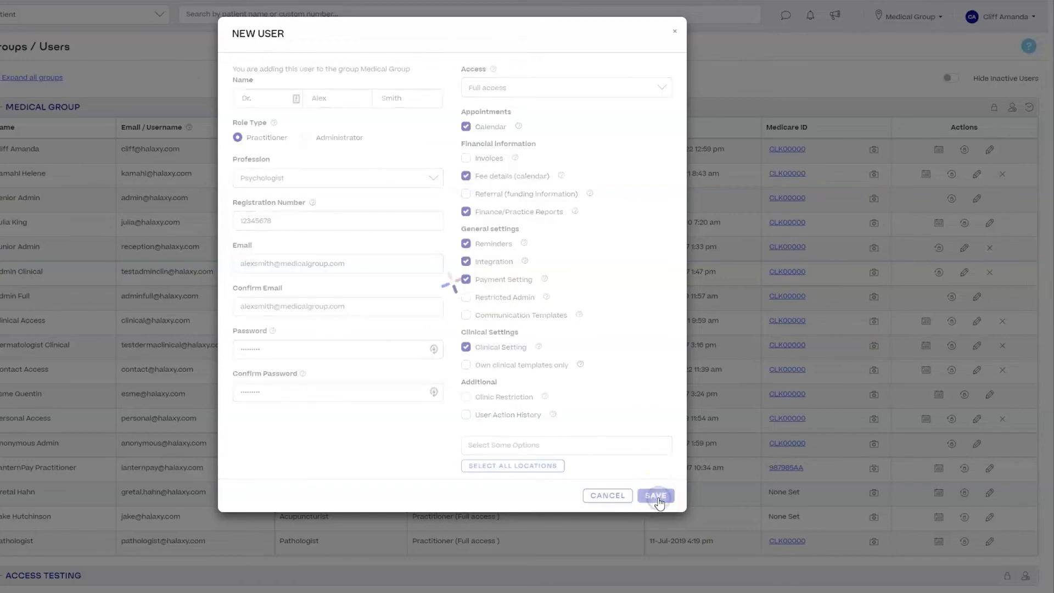
{"action": "left_click", "coordinate": [655, 495]}
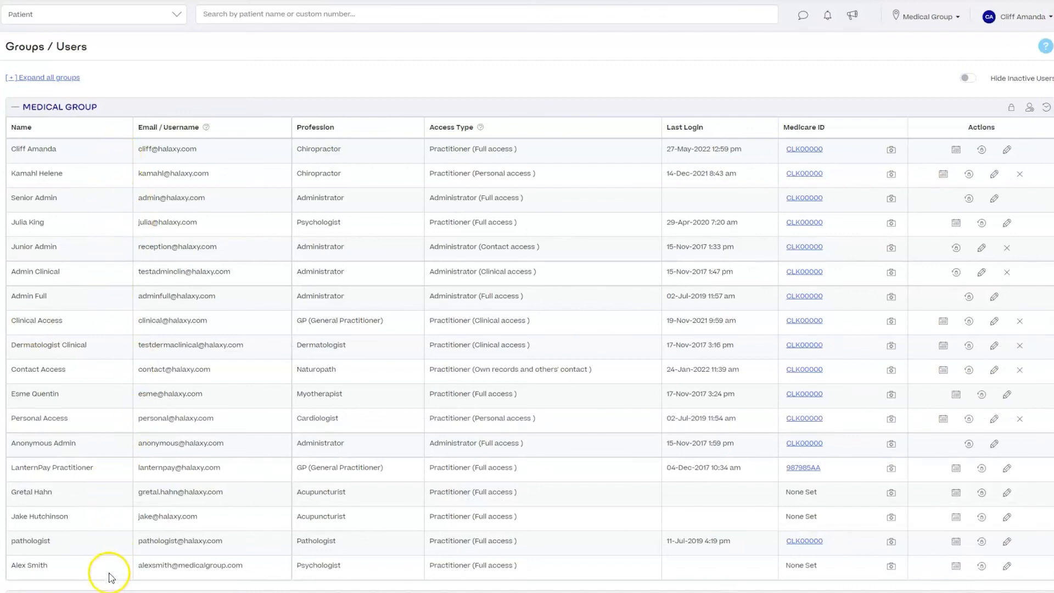
{"action": "mouse_move", "coordinate": [591, 563]}
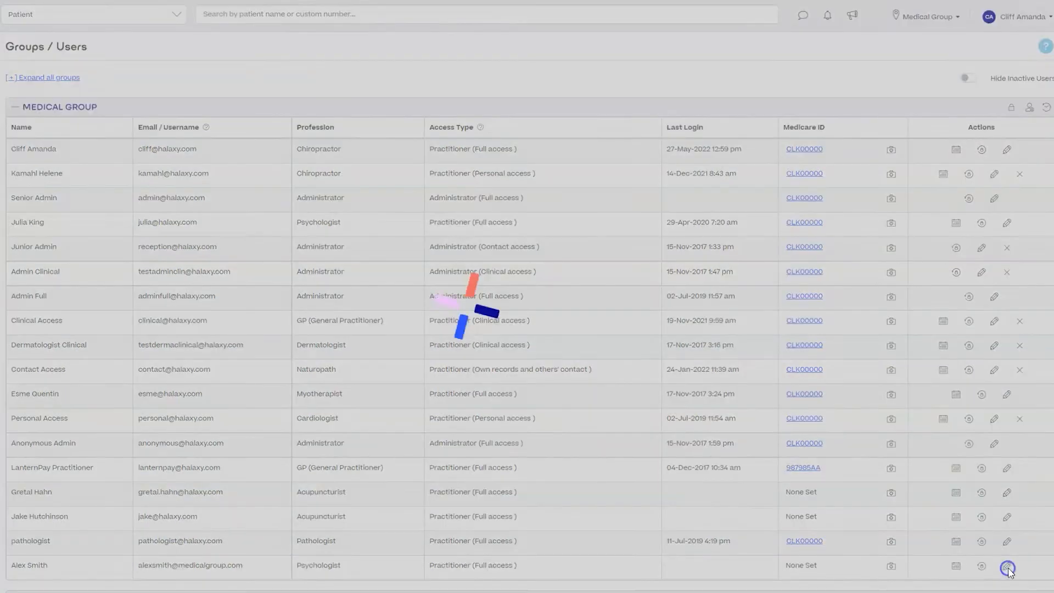
{"action": "left_click", "coordinate": [1007, 566]}
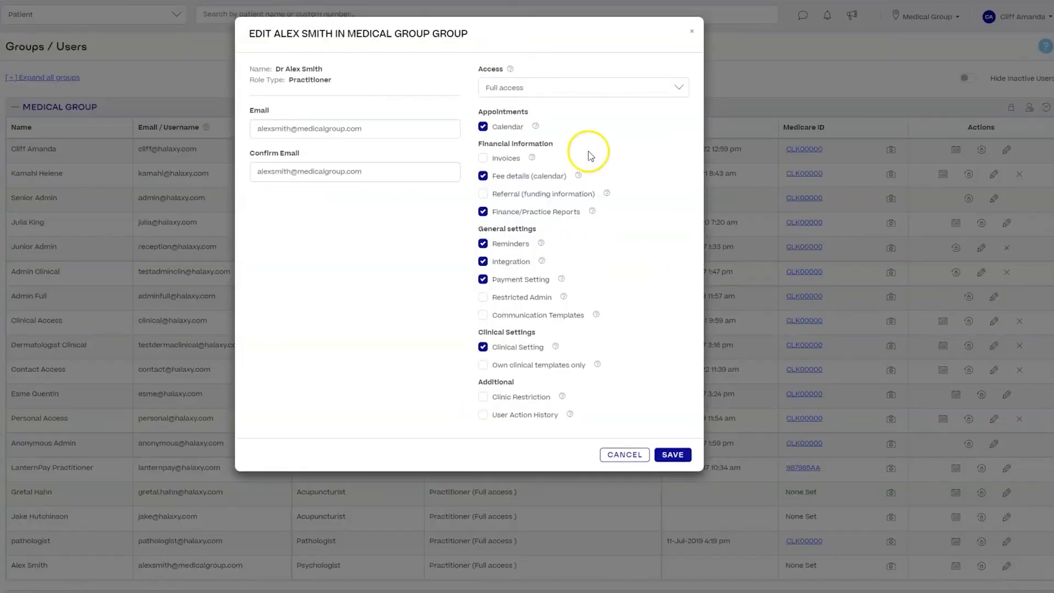
{"action": "left_click", "coordinate": [582, 88]}
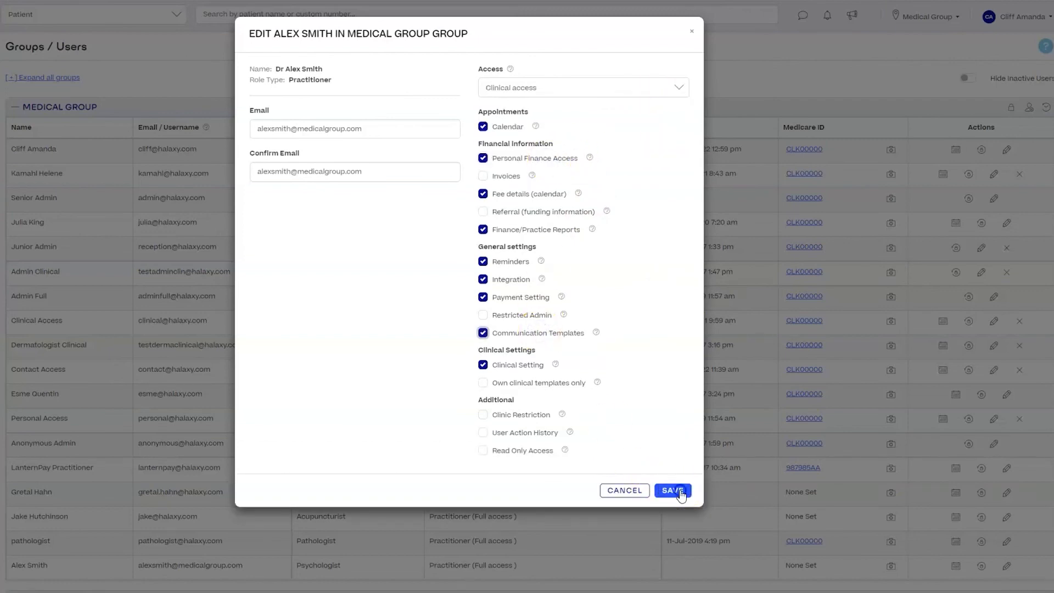
{"action": "left_click", "coordinate": [672, 489]}
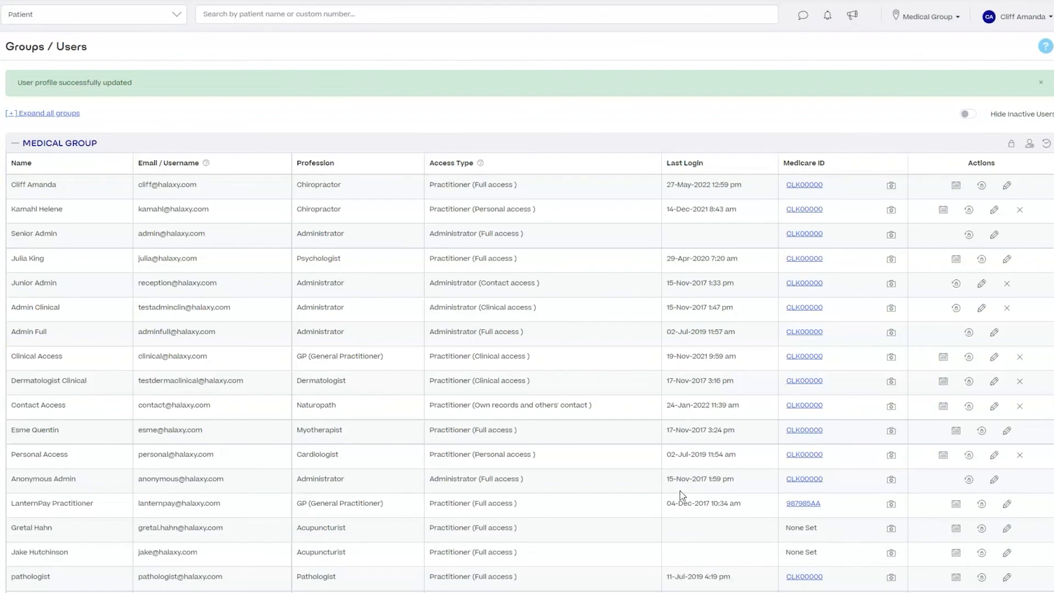